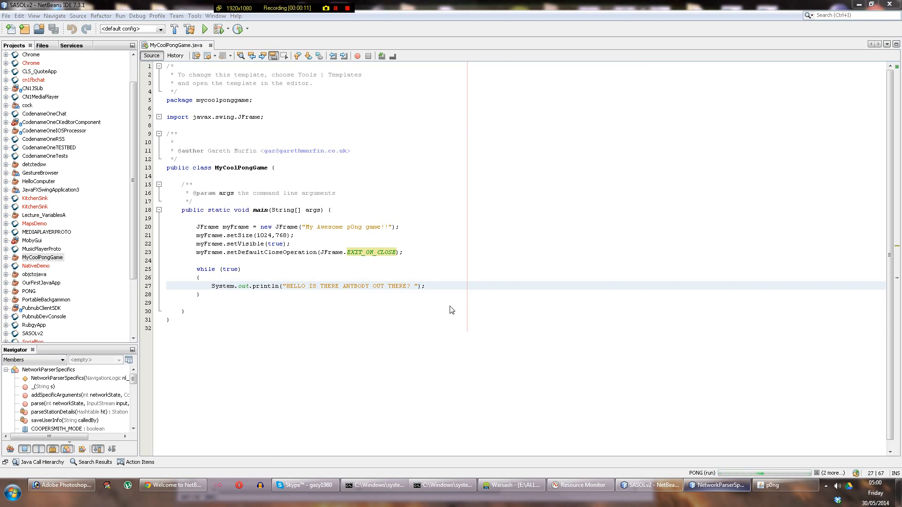
{"action": "mouse_move", "coordinate": [387, 203]}
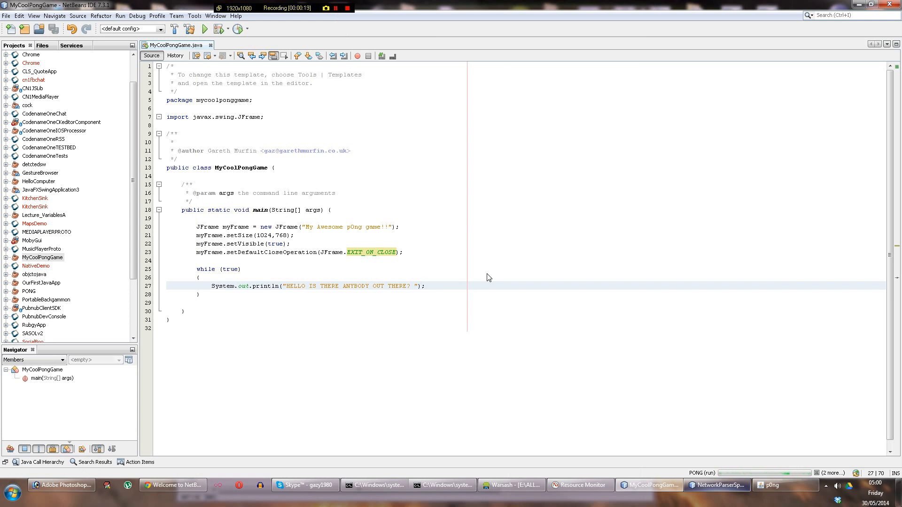
Step: Open a blank line in main between the frame setup and the while loop
{"action": "double_click", "coordinate": [240, 167]}
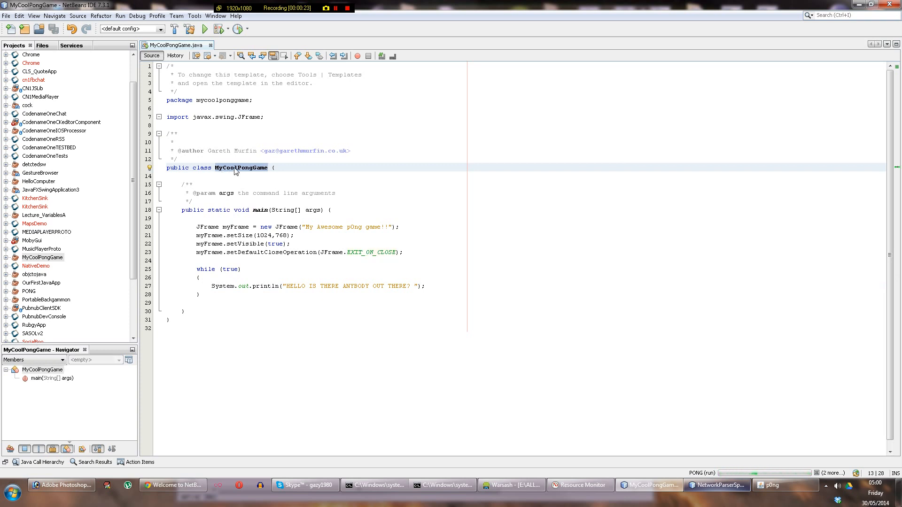
{"action": "double_click", "coordinate": [241, 167]}
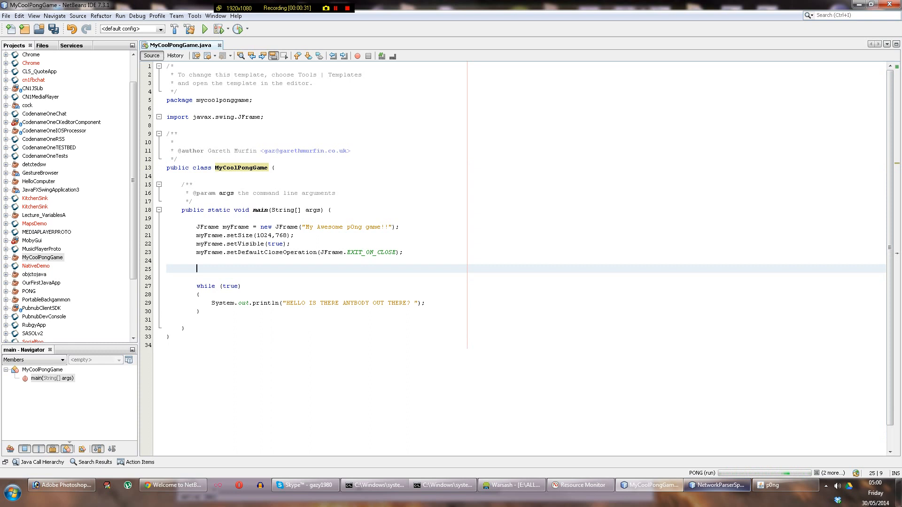
Step: Write MyCoolPongGame game = new MyCoolPongGame(); on the new line before the loop
{"action": "type", "text": "MyCoolPongGame GAM"}
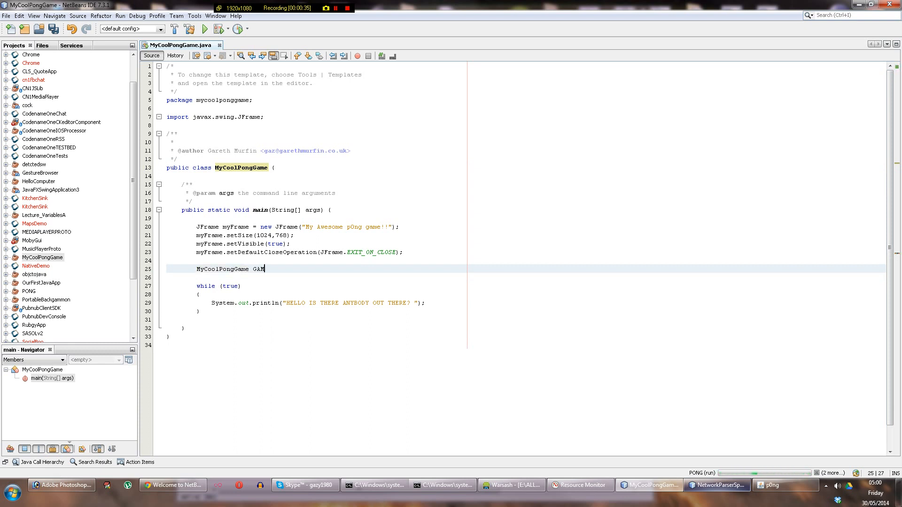
{"action": "type", "text": "game"}
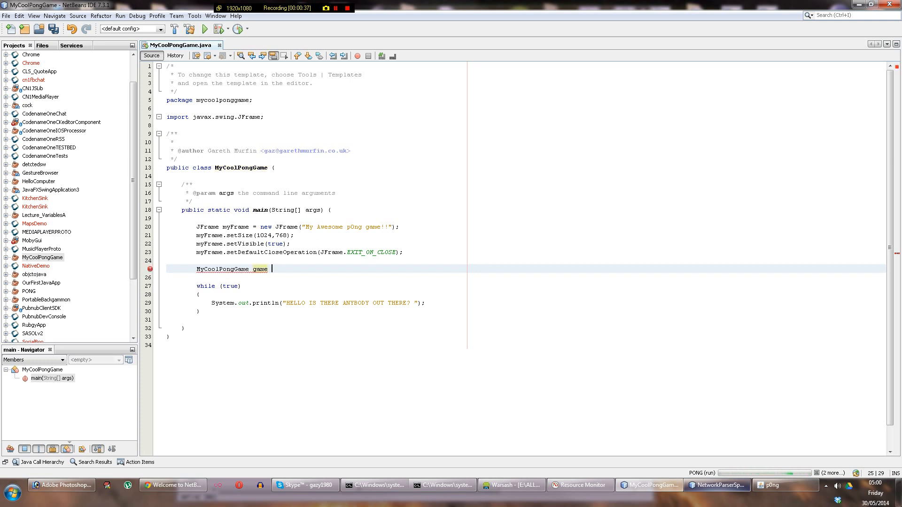
{"action": "type", "text": "= new MyCoolPongGame"}
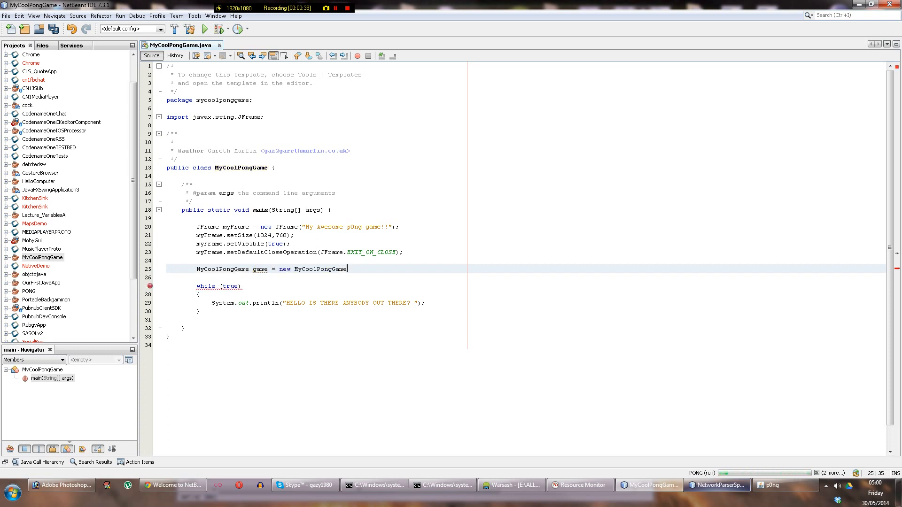
{"action": "type", "text": "();"}
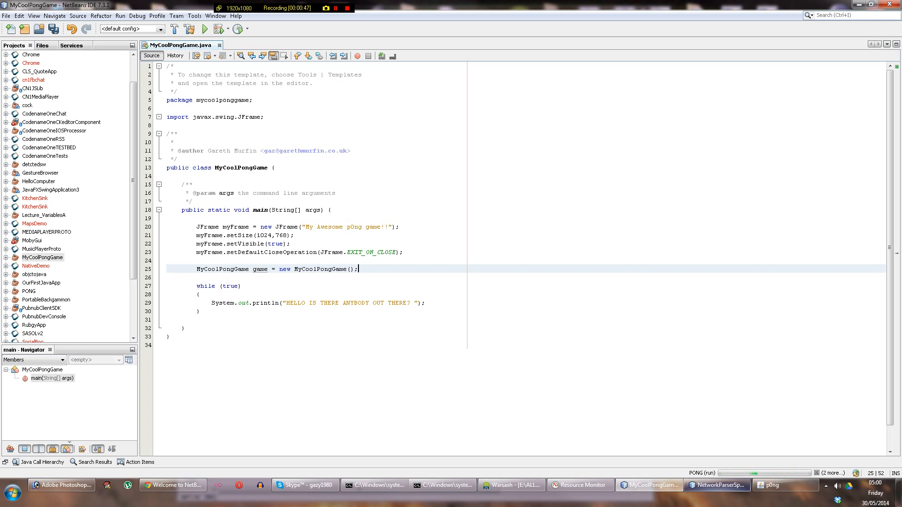
{"action": "double_click", "coordinate": [222, 269]}
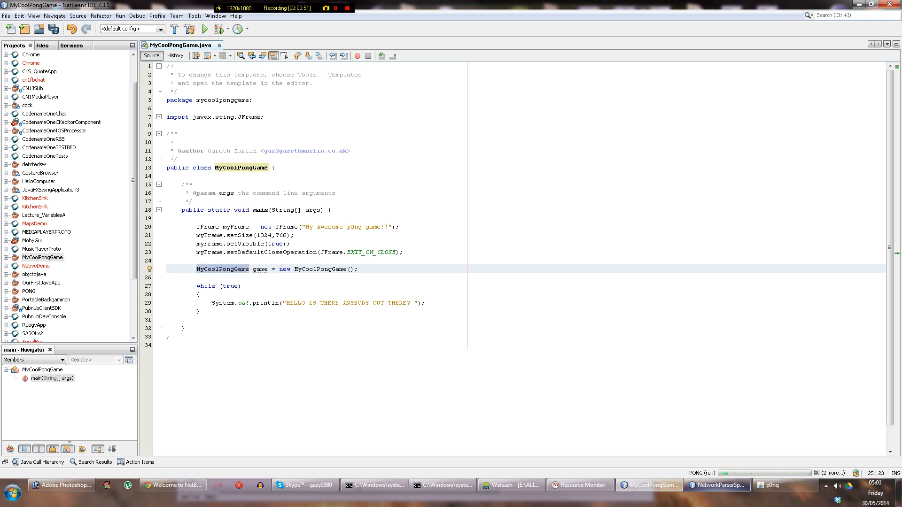
{"action": "double_click", "coordinate": [260, 269]}
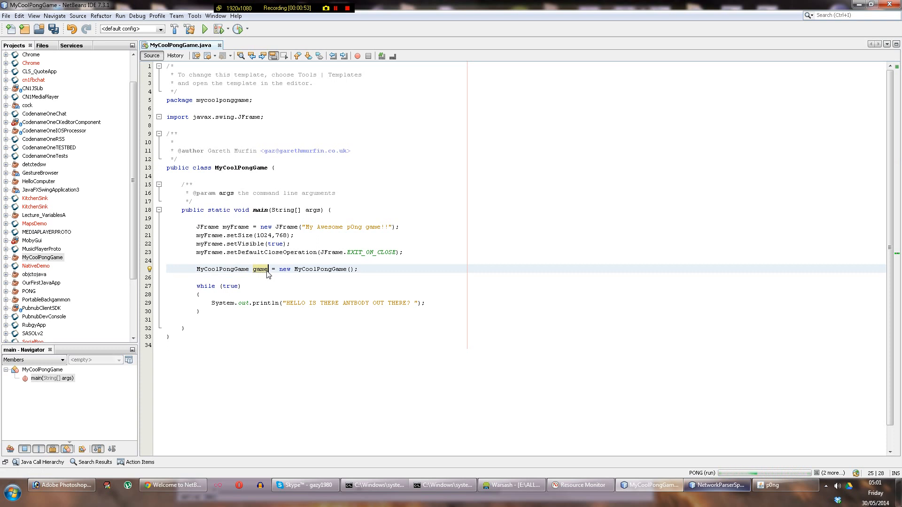
{"action": "type", "text": "SCKMDNFJKDVN"}
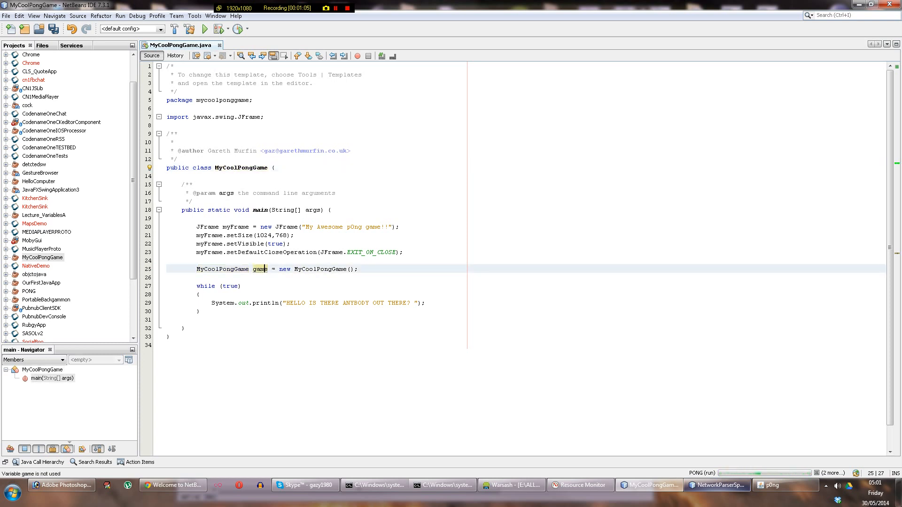
{"action": "left_click", "coordinate": [306, 261]}
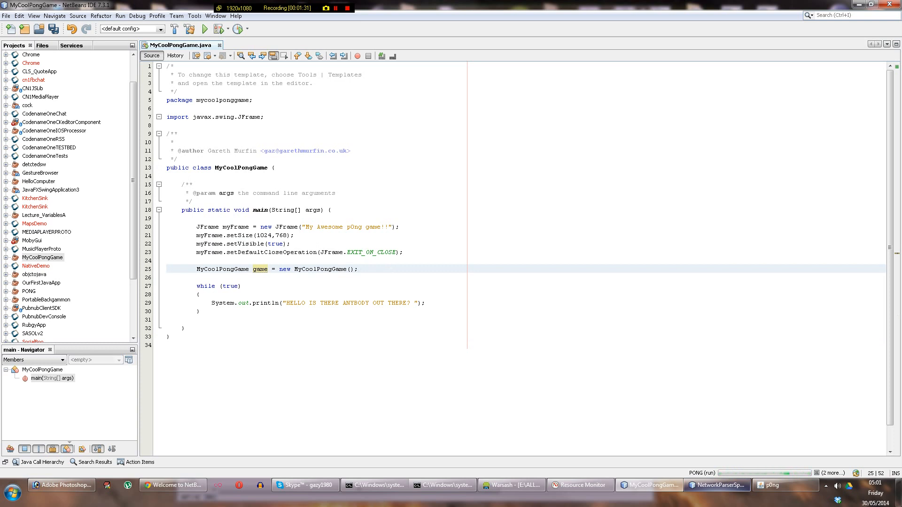
Step: Delete the System.out.println line, leaving the while loop body as an empty line
{"action": "left_click", "coordinate": [357, 268]}
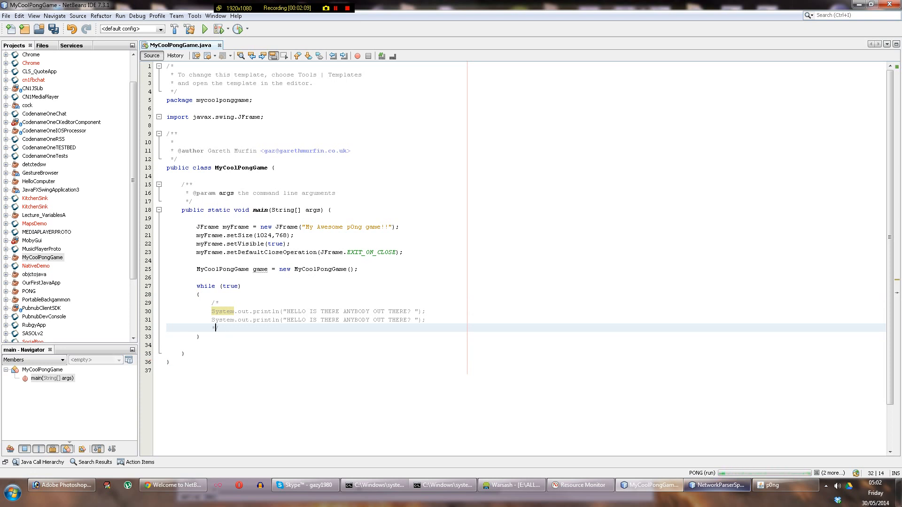
{"action": "type", "text": "/"}
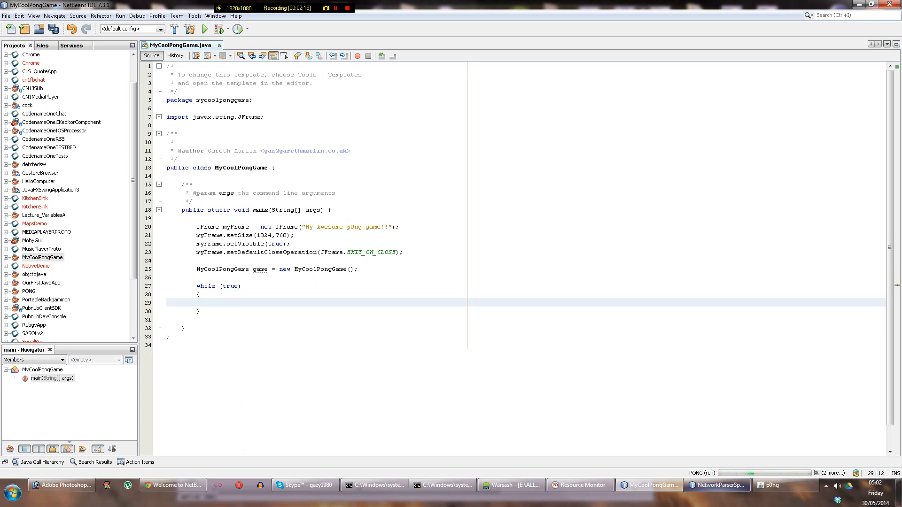
{"action": "left_click", "coordinate": [209, 302]}
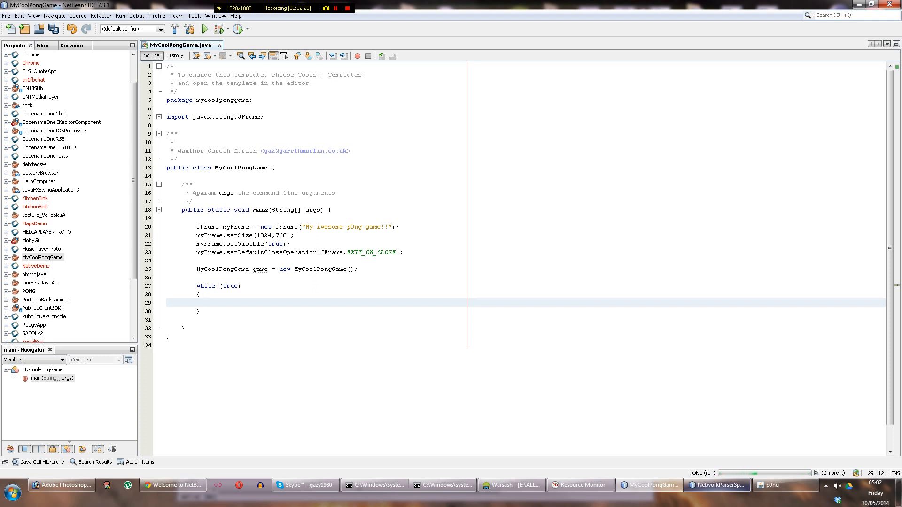
{"action": "left_click", "coordinate": [209, 301]}
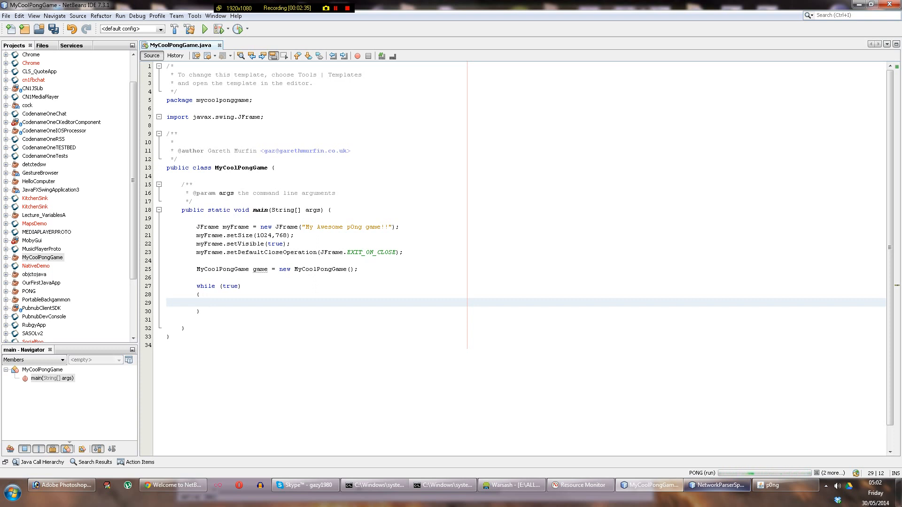
Step: Write game.repaint(); as the while loop's only statement
{"action": "type", "text": "game"}
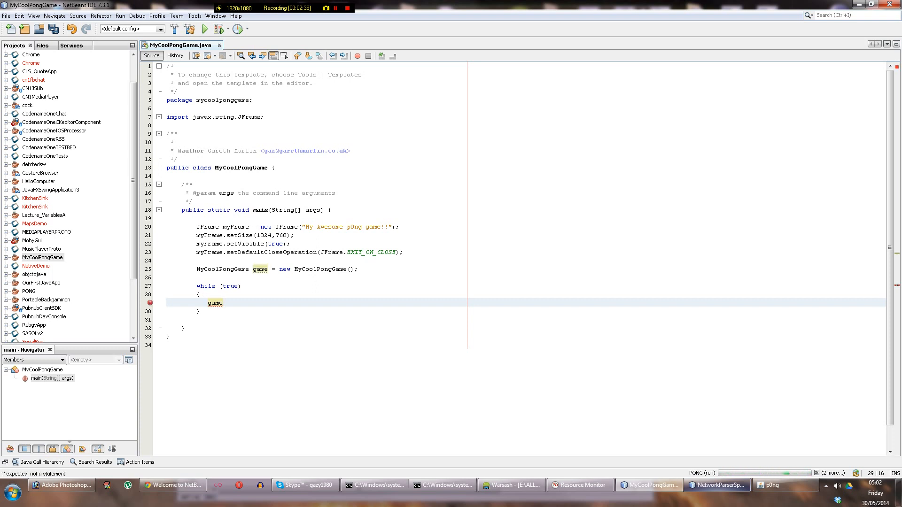
{"action": "type", "text": ".repaint();"}
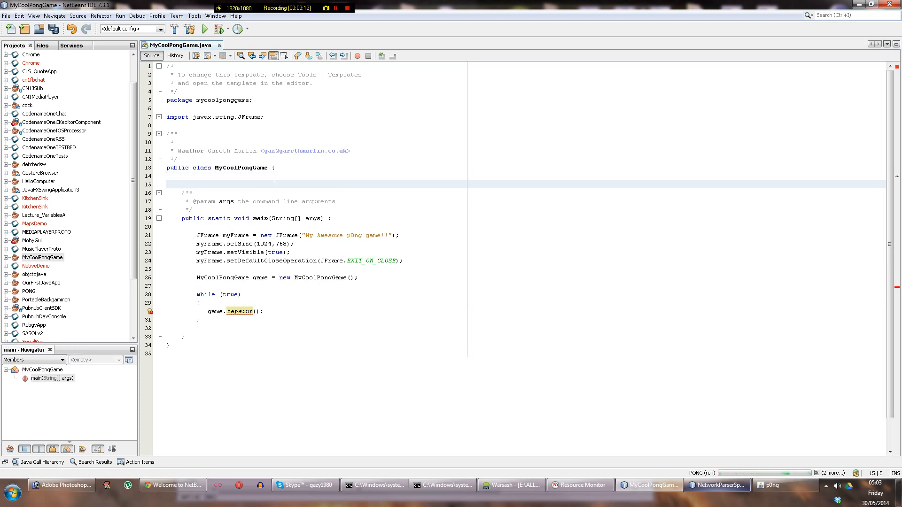
Step: Declare an empty private void repaint() method stub below the class header
{"action": "type", "text": "private void repaint("}
{"action": "type", "text": "{"}
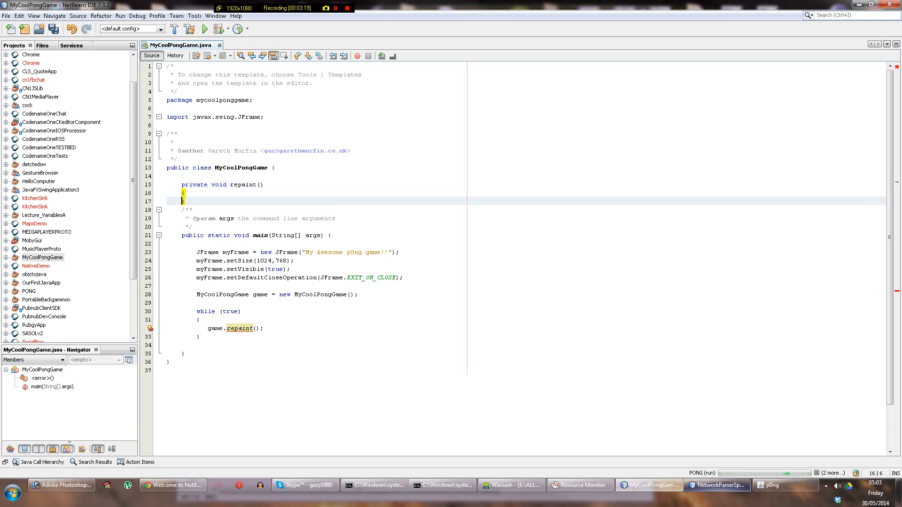
{"action": "type", "text": "ndvfn"}
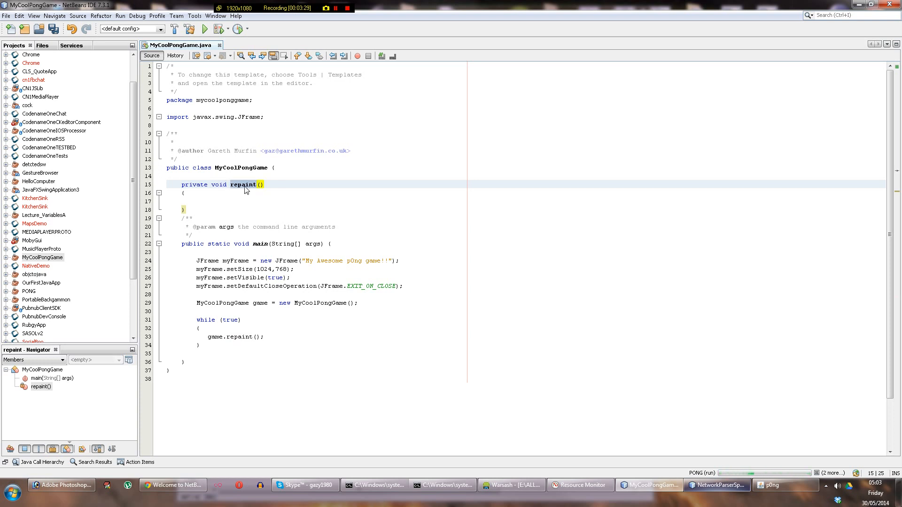
{"action": "left_click", "coordinate": [256, 184]}
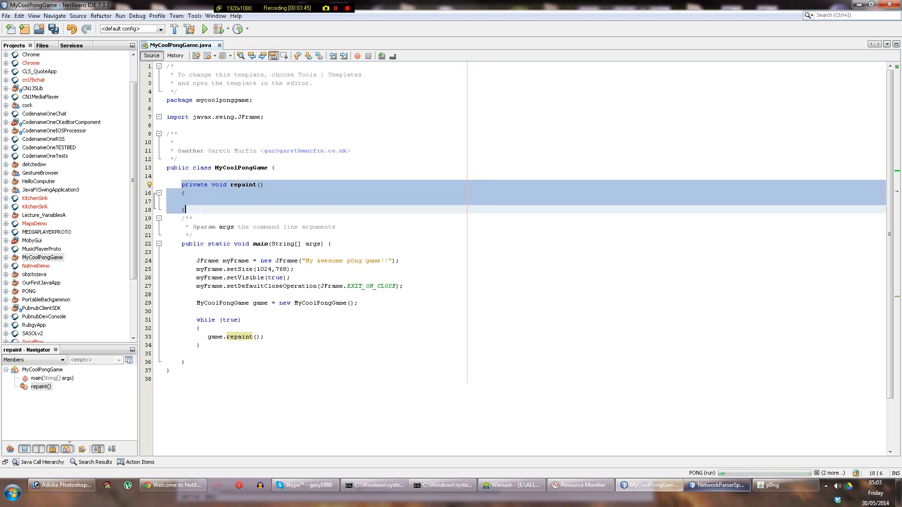
Step: Delete the repaint stub and change the class declaration to extend JPanel
{"action": "key", "text": "Delete"}
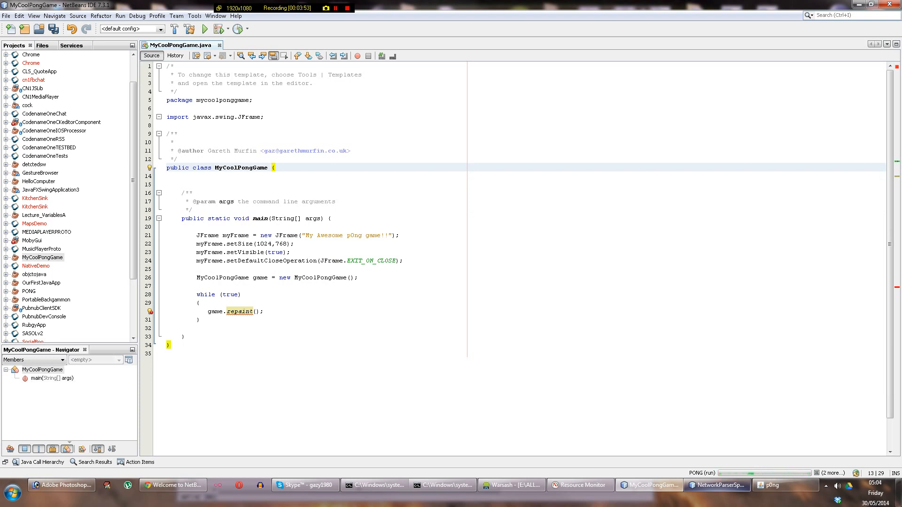
{"action": "type", "text": "extends J"}
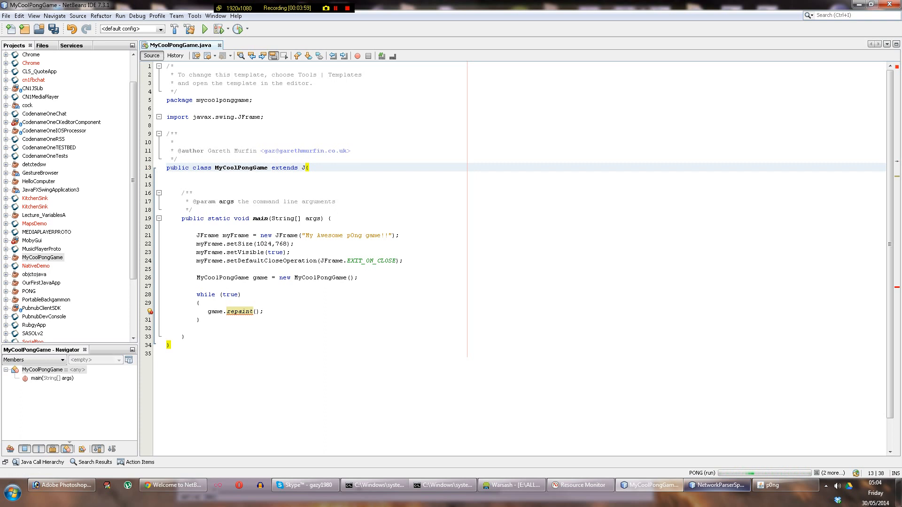
{"action": "type", "text": "Panel"}
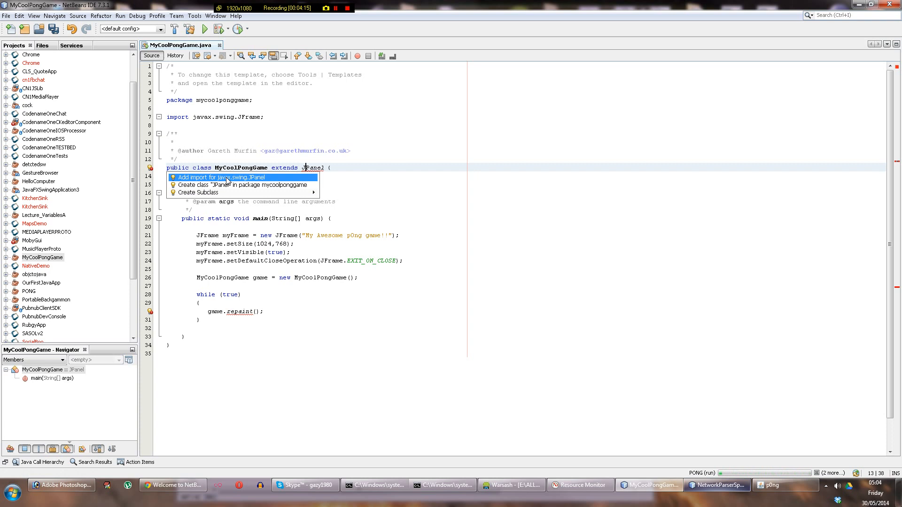
Step: Import javax.swing.JPanel and open the JPanel and JComponent source files
{"action": "left_click", "coordinate": [222, 178]}
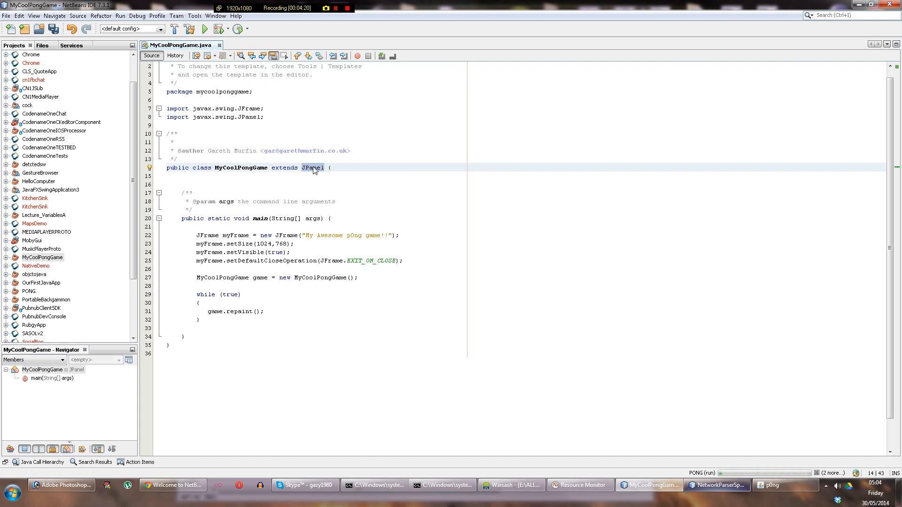
{"action": "mouse_move", "coordinate": [316, 167]}
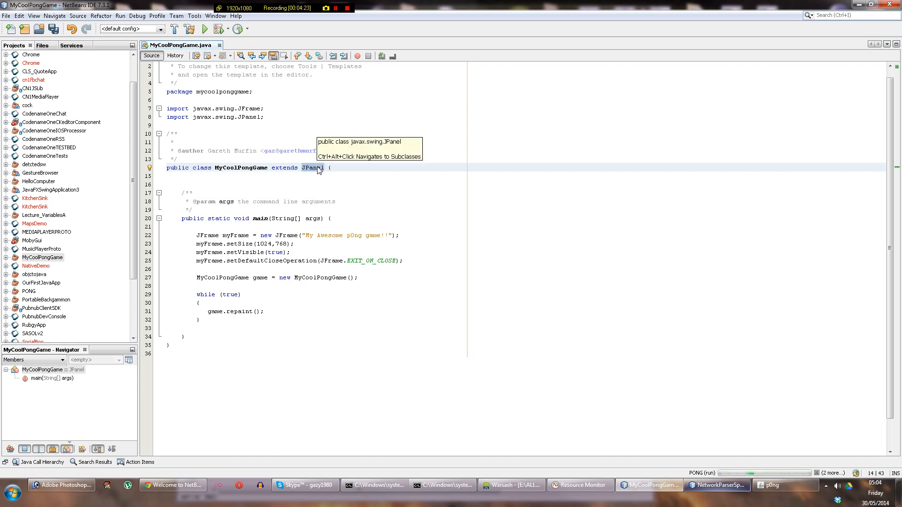
{"action": "left_click", "coordinate": [312, 167]}
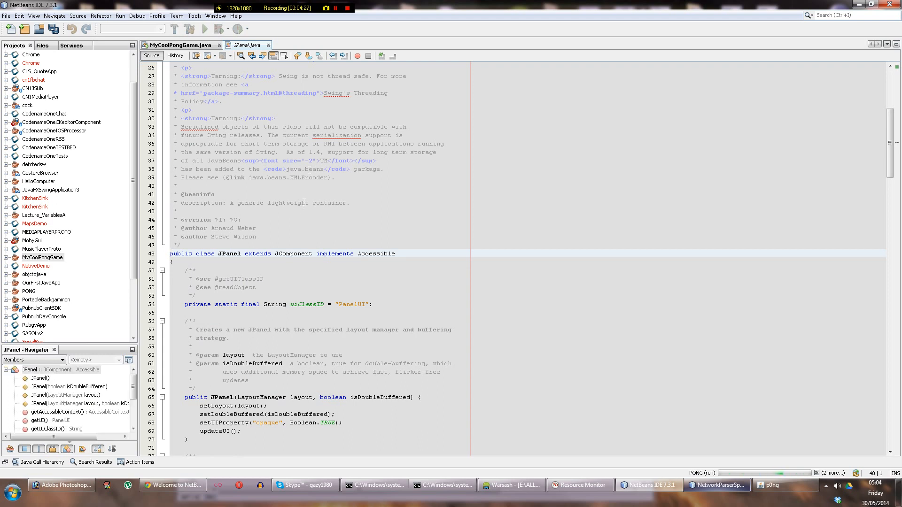
{"action": "left_click", "coordinate": [336, 7]}
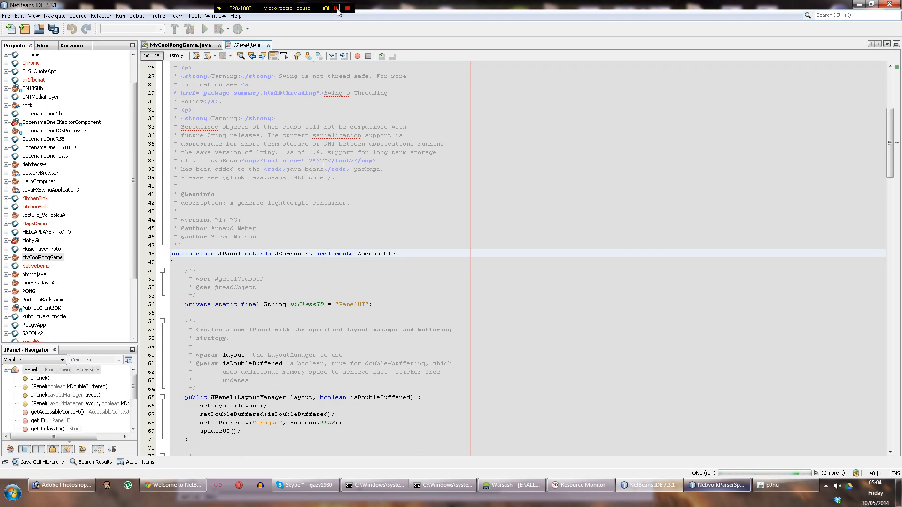
{"action": "left_click", "coordinate": [336, 8]}
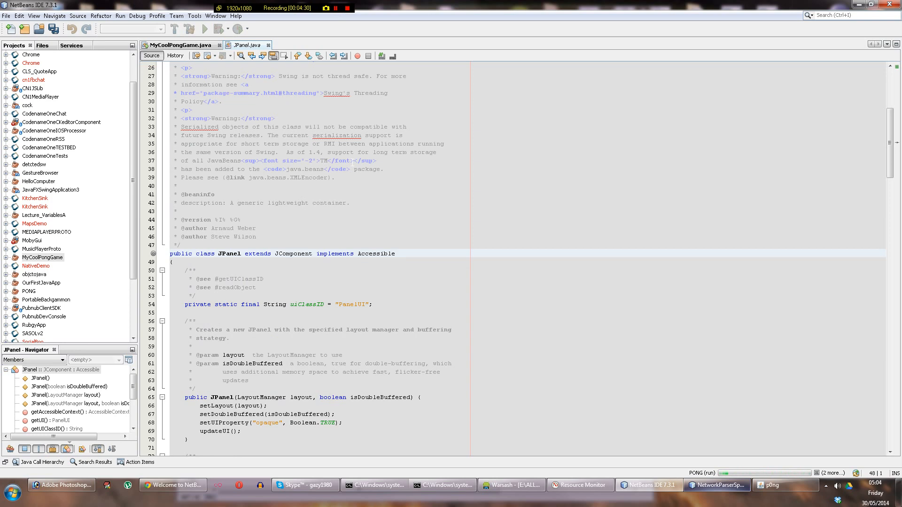
Step: Search JComponent.java for 'paint', then return to the MyCoolPongGame.java tab
{"action": "scroll", "scroll_direction": "down", "scroll_amount": 3}
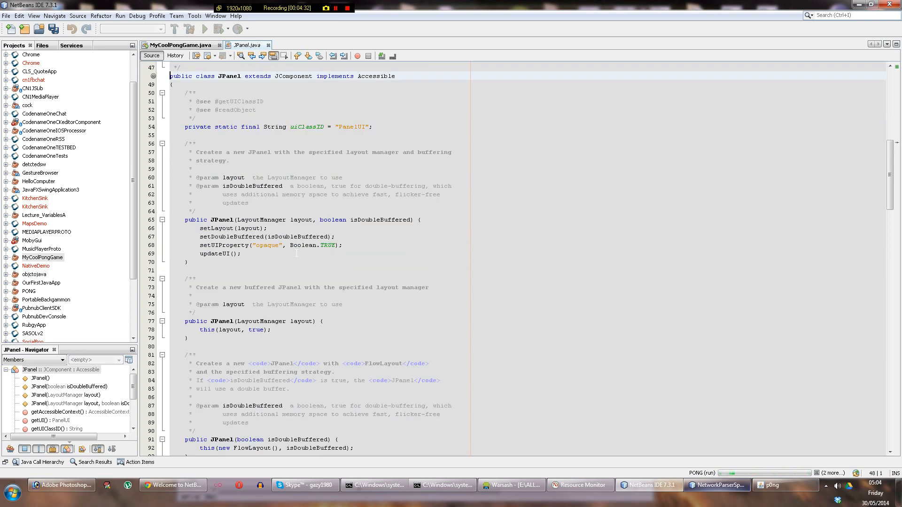
{"action": "scroll", "scroll_direction": "down", "scroll_amount": 3}
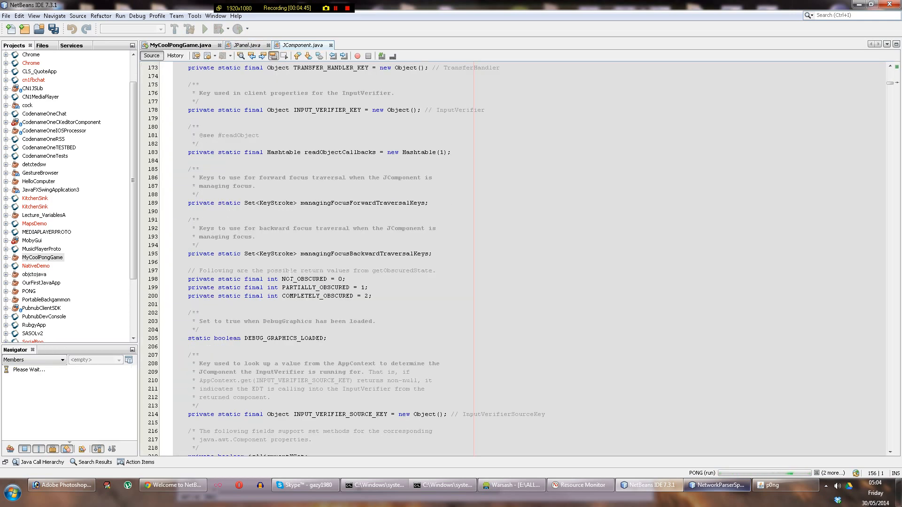
{"action": "scroll", "scroll_direction": "down", "scroll_amount": 3}
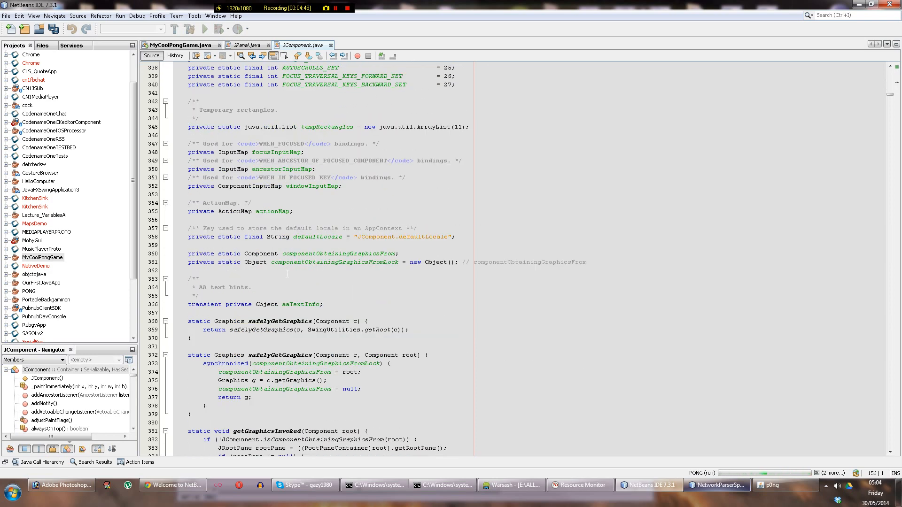
{"action": "type", "text": "paint"}
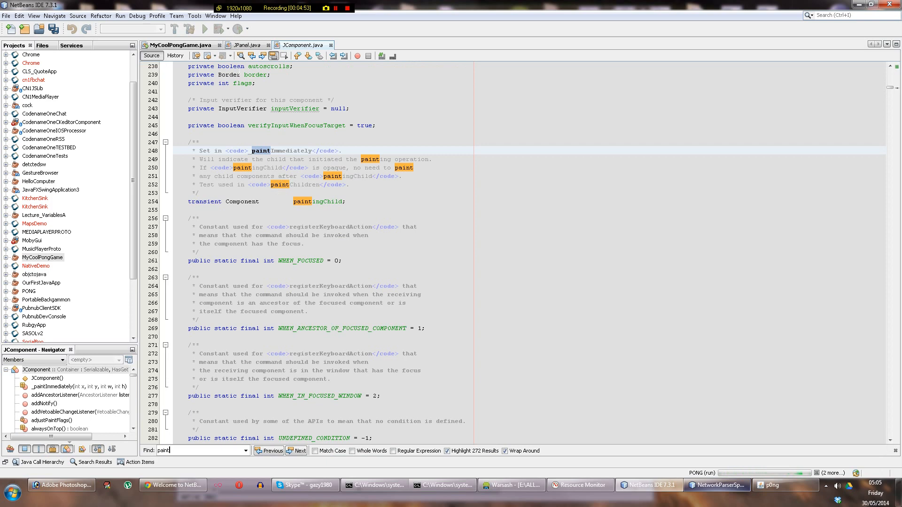
{"action": "left_click", "coordinate": [181, 45]}
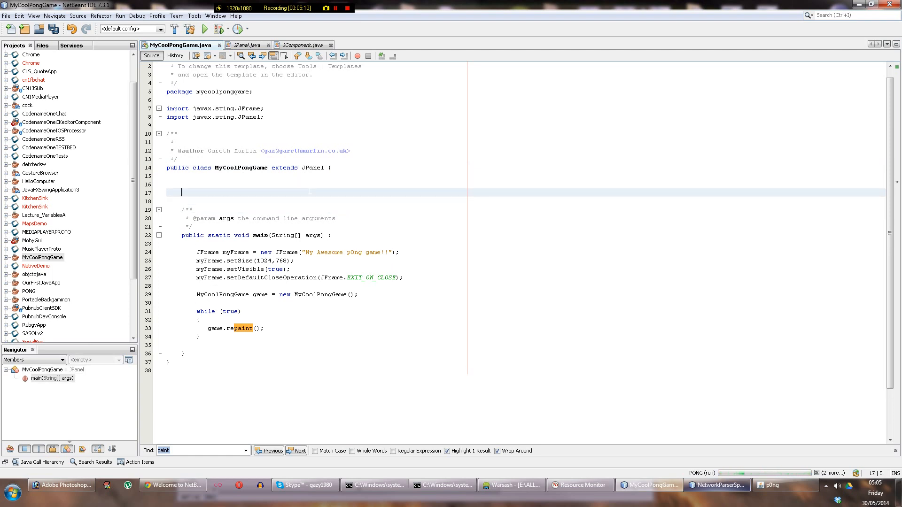
{"action": "type", "text": "public"}
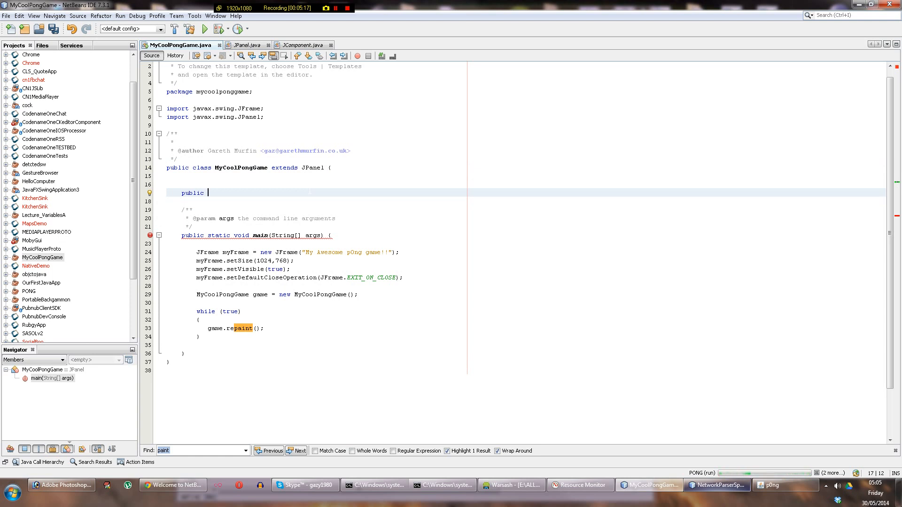
{"action": "type", "text": "void paint"}
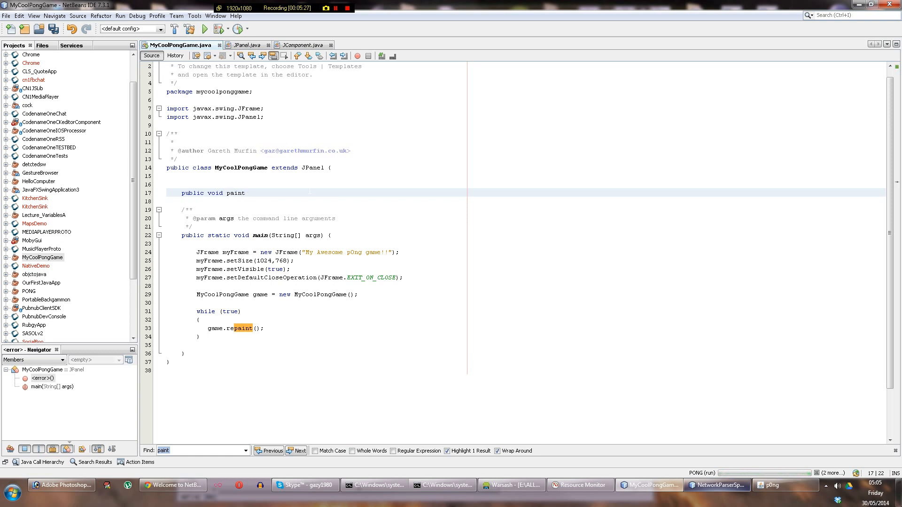
{"action": "type", "text": "()"}
{"action": "left_click", "coordinate": [525, 185]}
{"action": "type", "text": "@"}
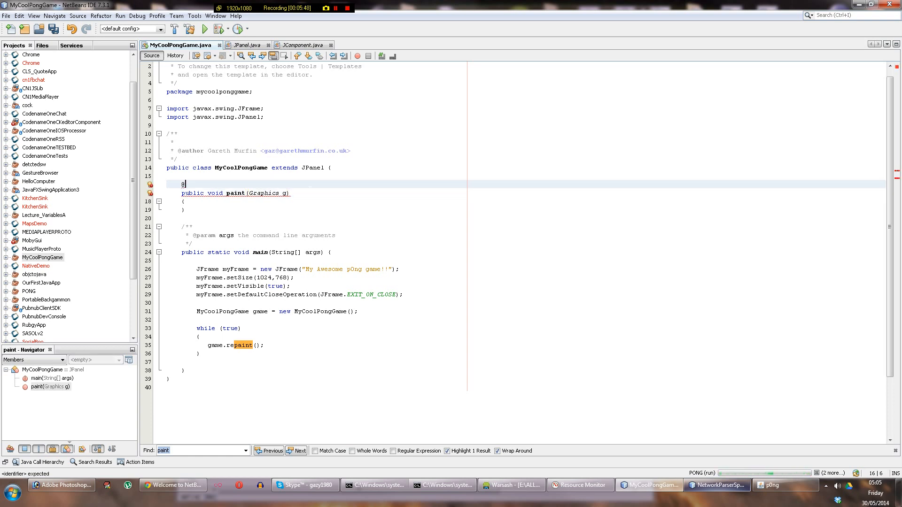
{"action": "type", "text": "Override"}
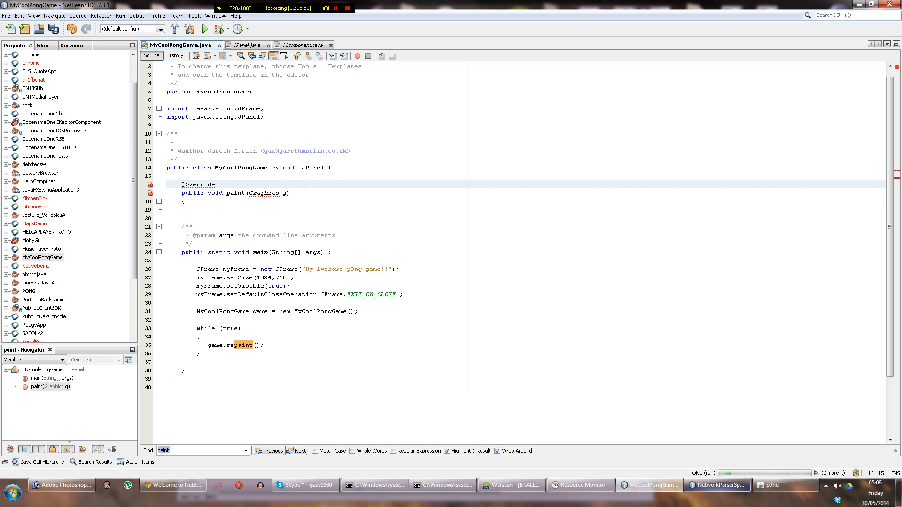
{"action": "left_click", "coordinate": [219, 185]}
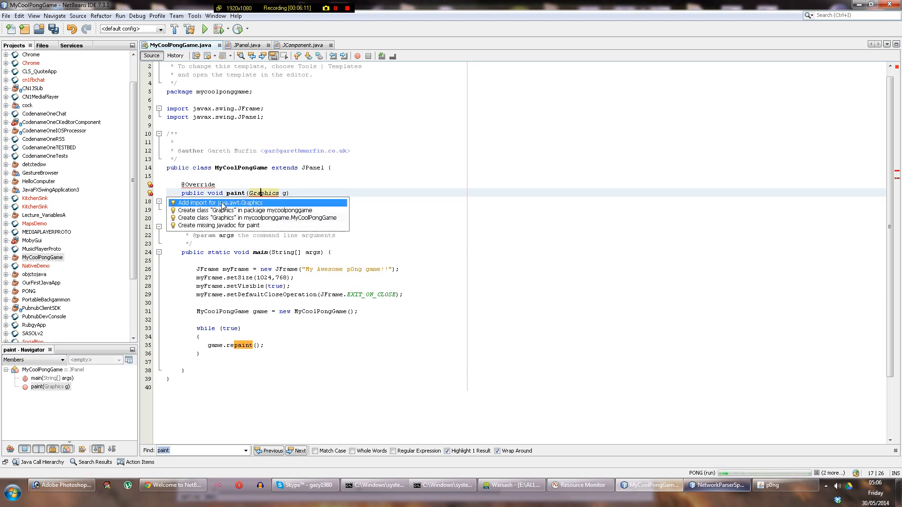
Step: Add the java.awt.Graphics import and open a line inside paint's body
{"action": "left_click", "coordinate": [220, 203]}
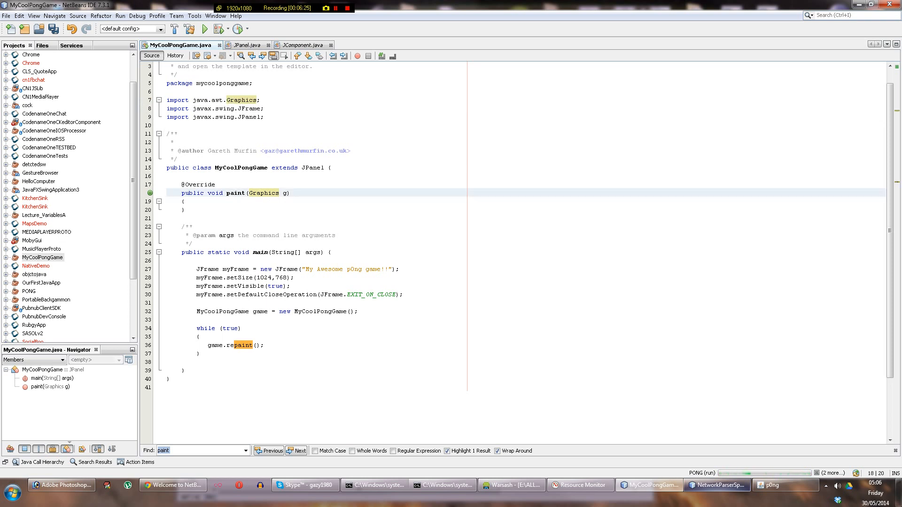
{"action": "left_click", "coordinate": [235, 193]}
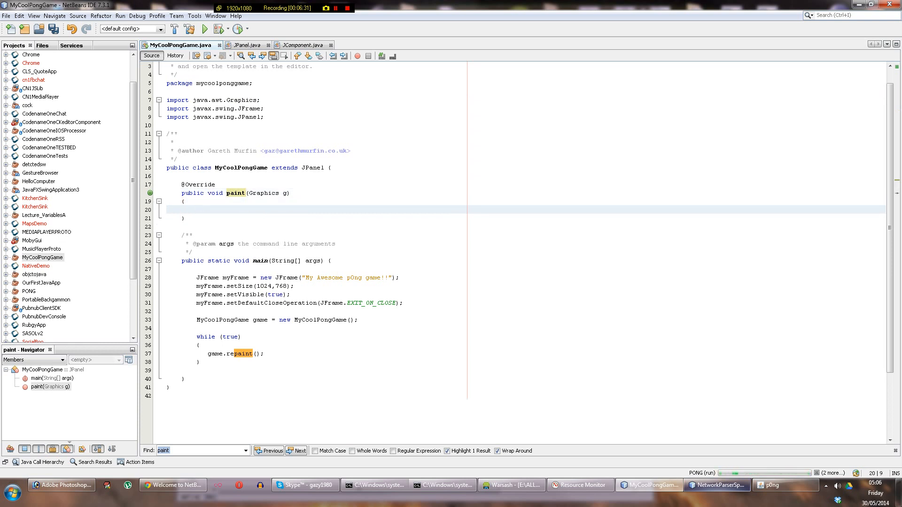
Step: Begin paint's body with super.paint(g); via code completion, leaving a line below it
{"action": "type", "text": "su"}
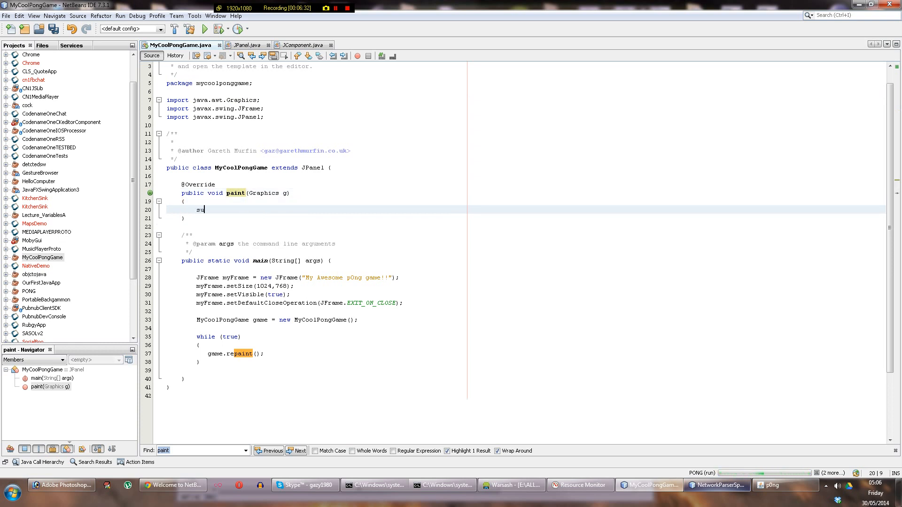
{"action": "type", "text": "per.pa"}
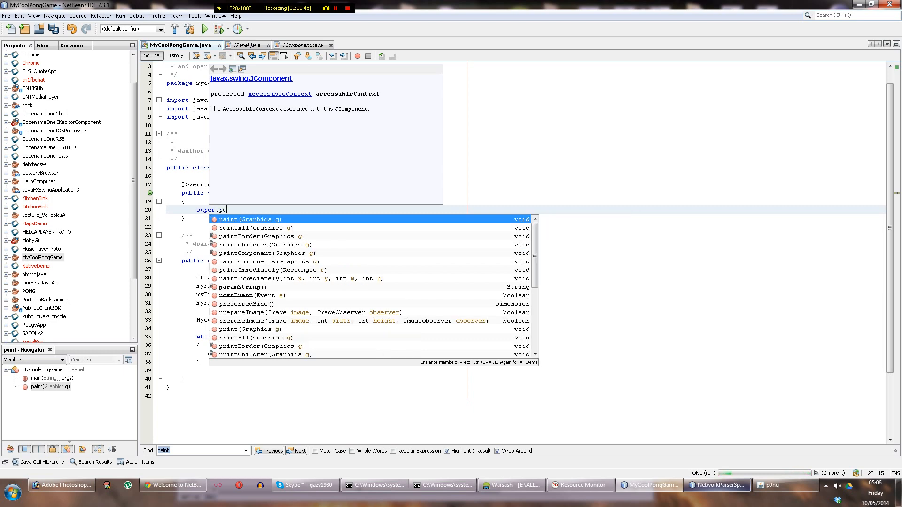
{"action": "key", "text": "Enter"}
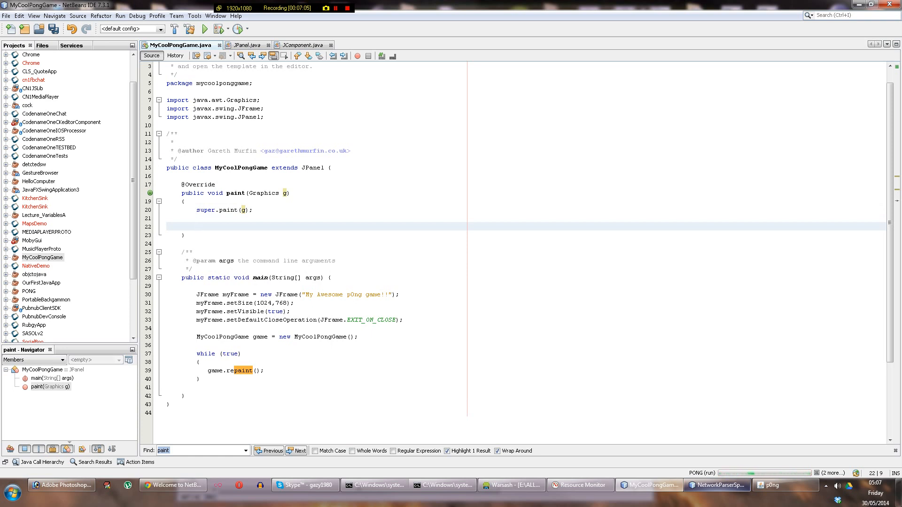
{"action": "left_click", "coordinate": [197, 227]}
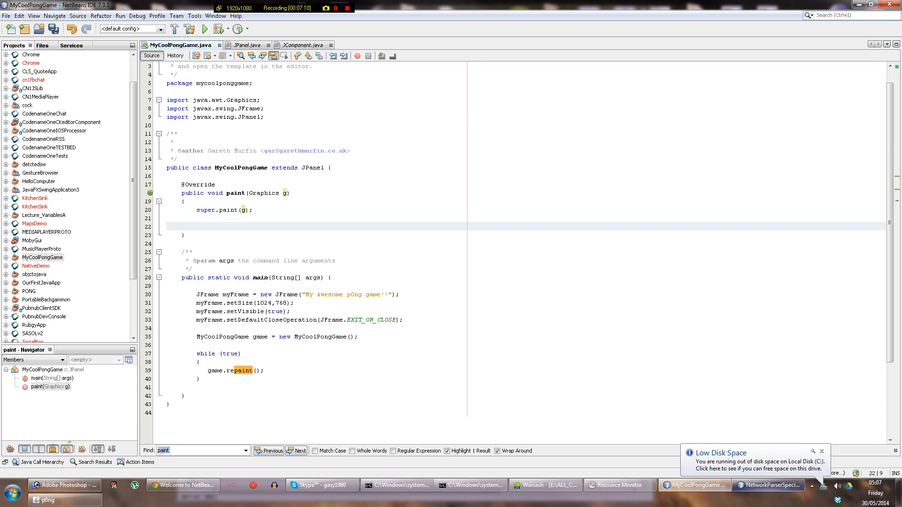
Step: Write System.out.println("HEY LOOK IM PAINTING!"); inside the paint method
{"action": "type", "text": "System."}
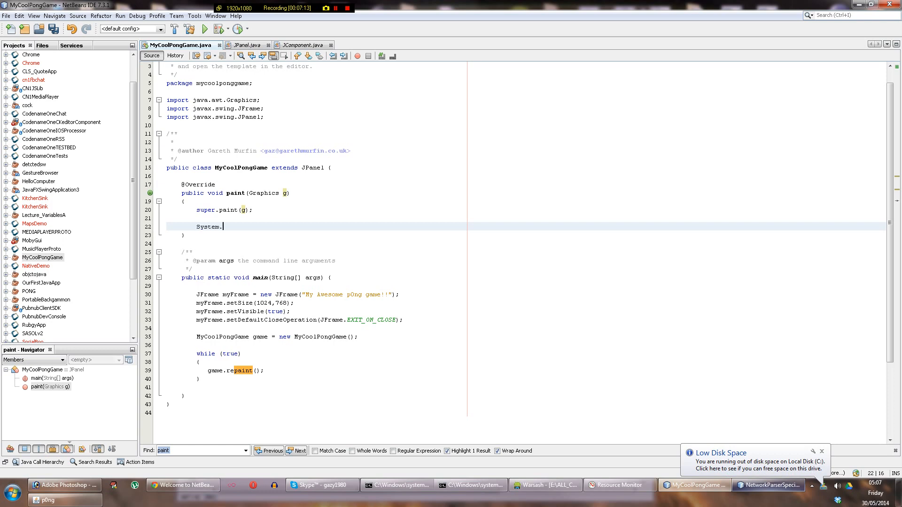
{"action": "type", "text": "out.prn"}
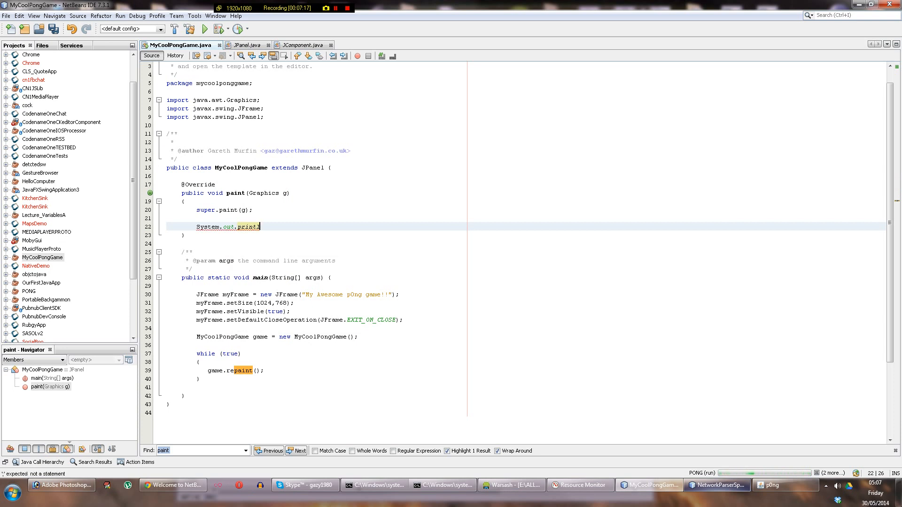
{"action": "type", "text": "ln();"}
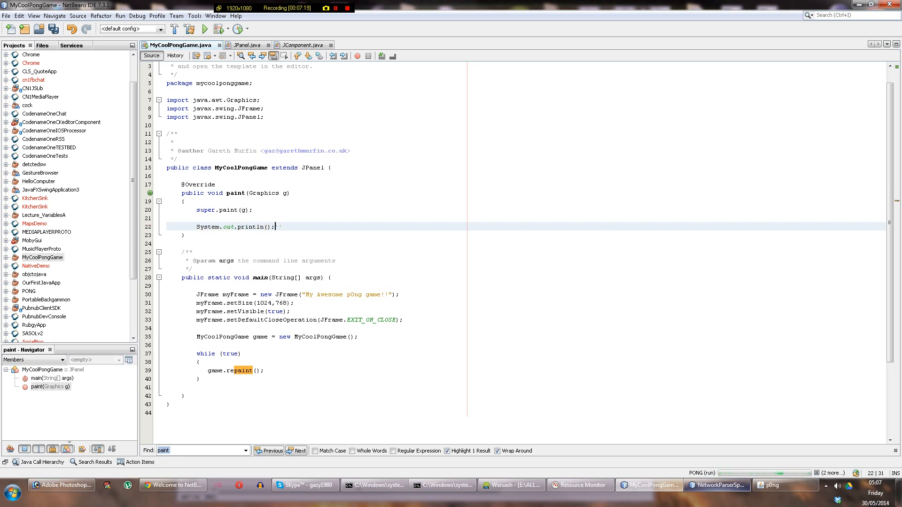
{"action": "type", "text": "\"HEY \""}
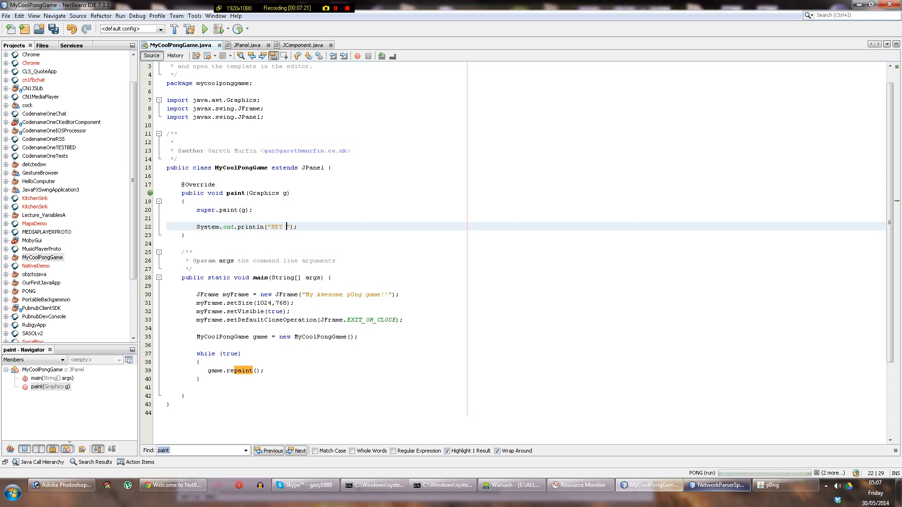
{"action": "type", "text": "LOOK IM PAITING"}
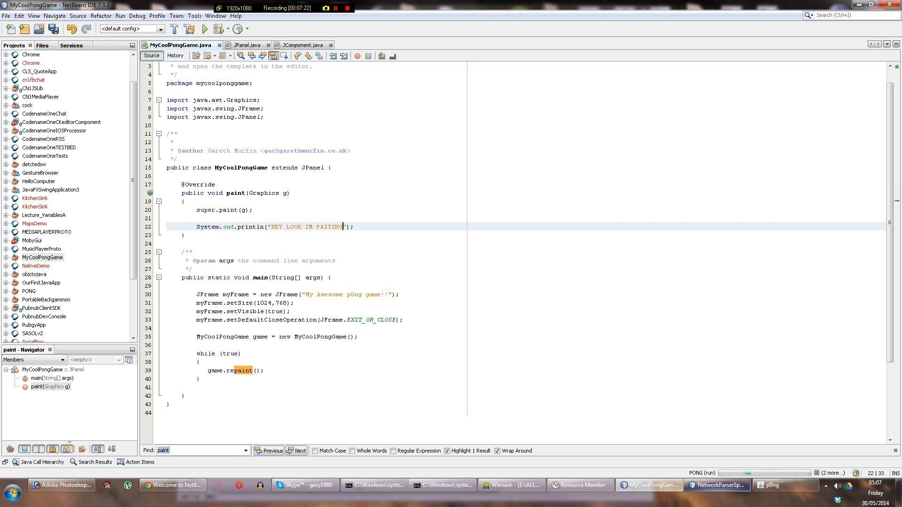
{"action": "type", "text": "!"}
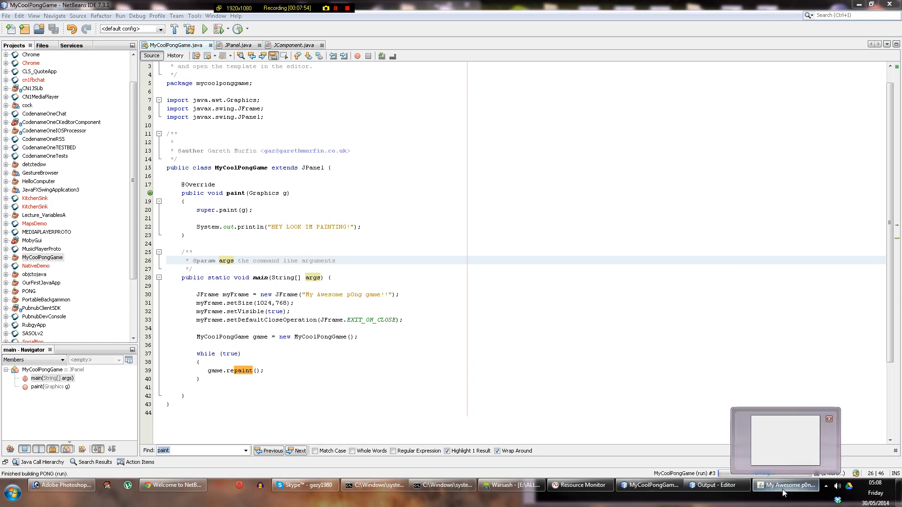
Step: Cancel the running MyCoolPongGame task from the status bar and reselect the project
{"action": "left_click", "coordinate": [786, 485]}
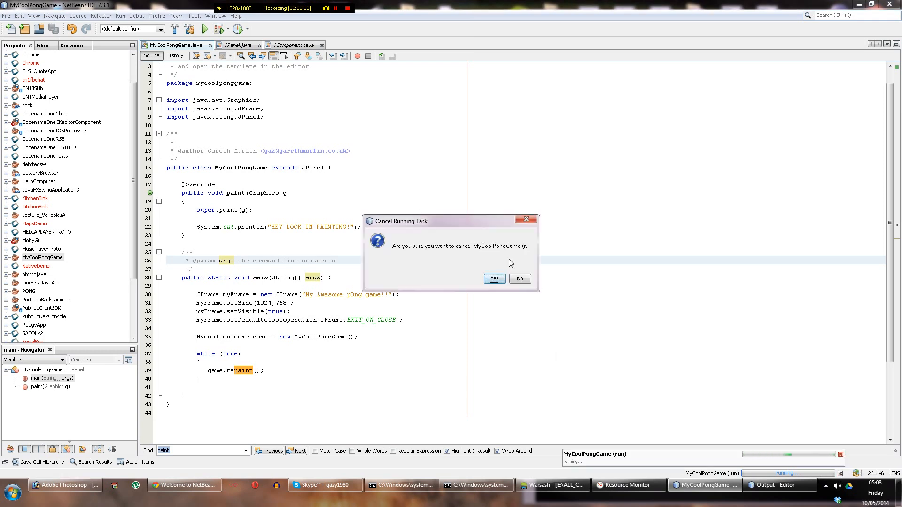
{"action": "left_click", "coordinate": [493, 278]}
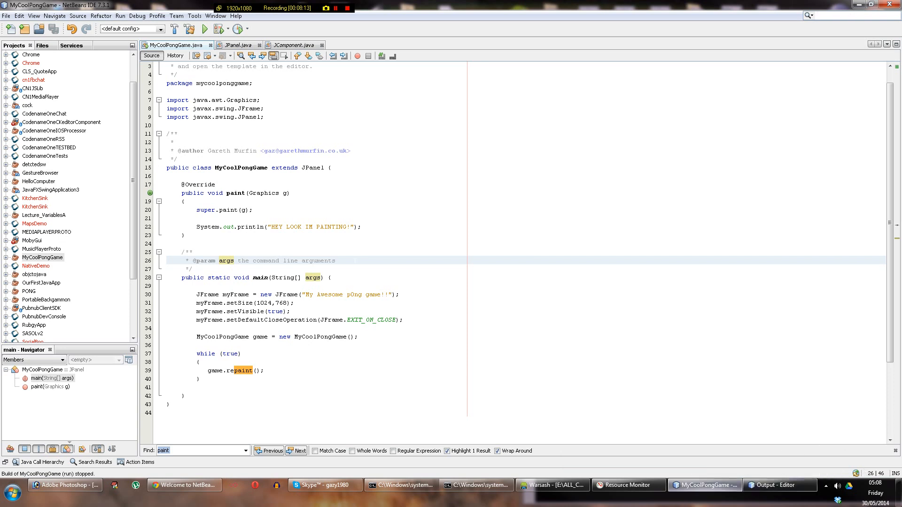
{"action": "left_click", "coordinate": [42, 257]}
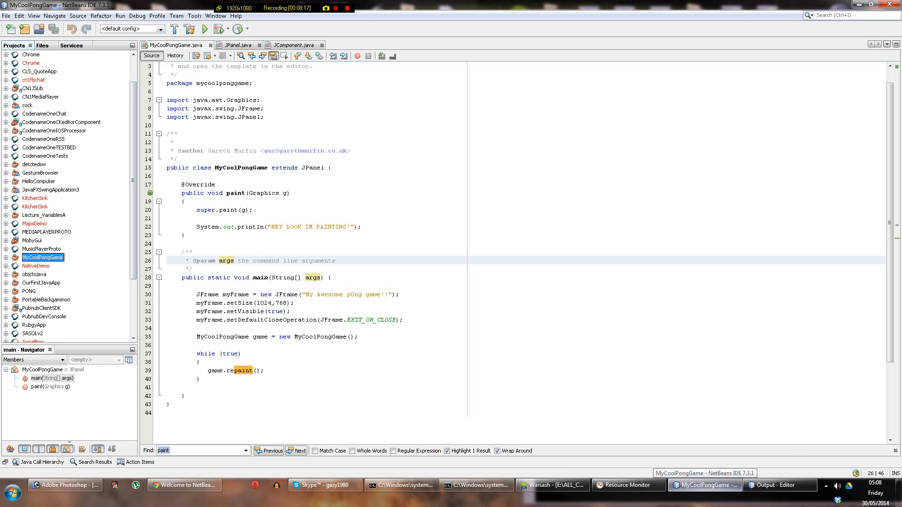
Step: Run the project to see the blank game window, return to the IDE and start a line after game.repaint();
{"action": "left_click", "coordinate": [203, 29]}
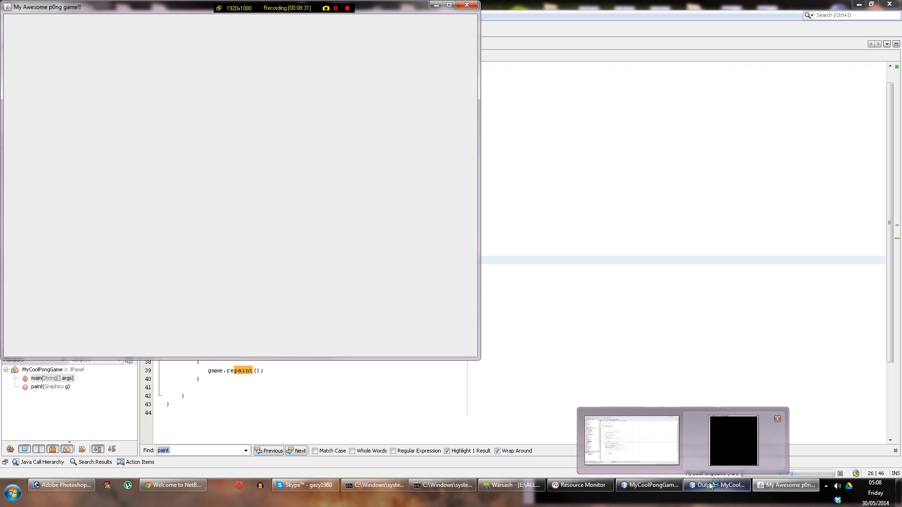
{"action": "left_click", "coordinate": [716, 485]}
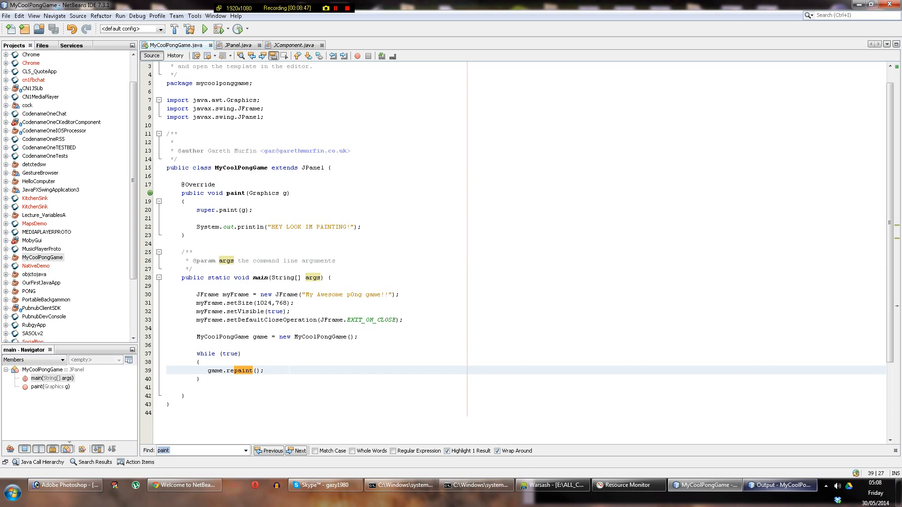
{"action": "left_click", "coordinate": [264, 370]}
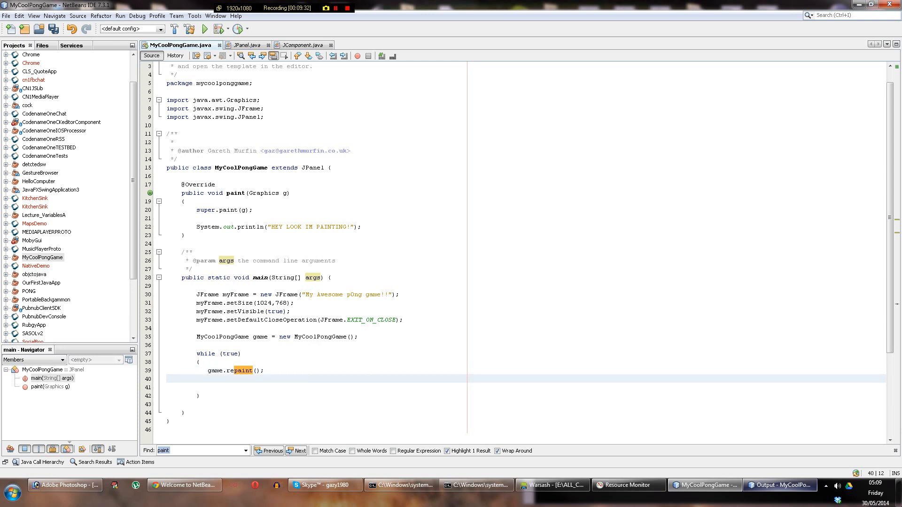
Step: Begin a Thread.sl call after game.repaint(), bringing up the sleep completion suggestions
{"action": "type", "text": "}"}
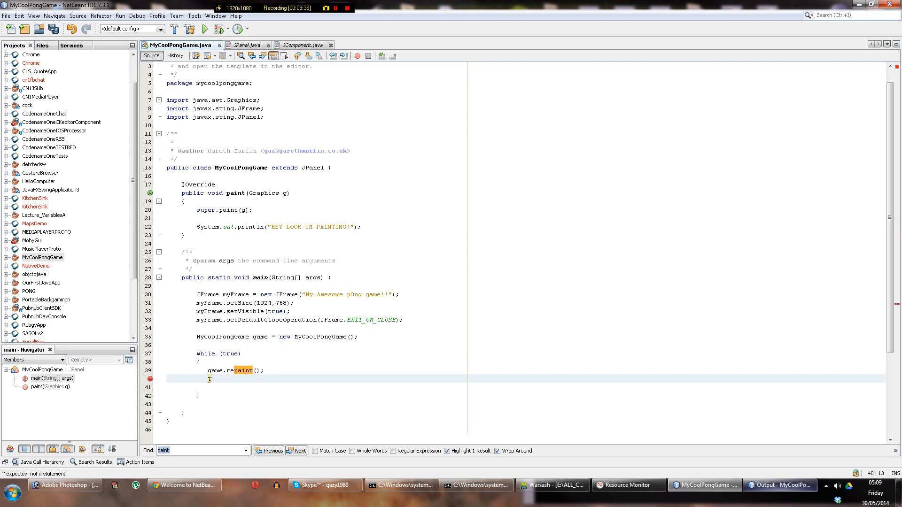
{"action": "type", "text": "Thread"}
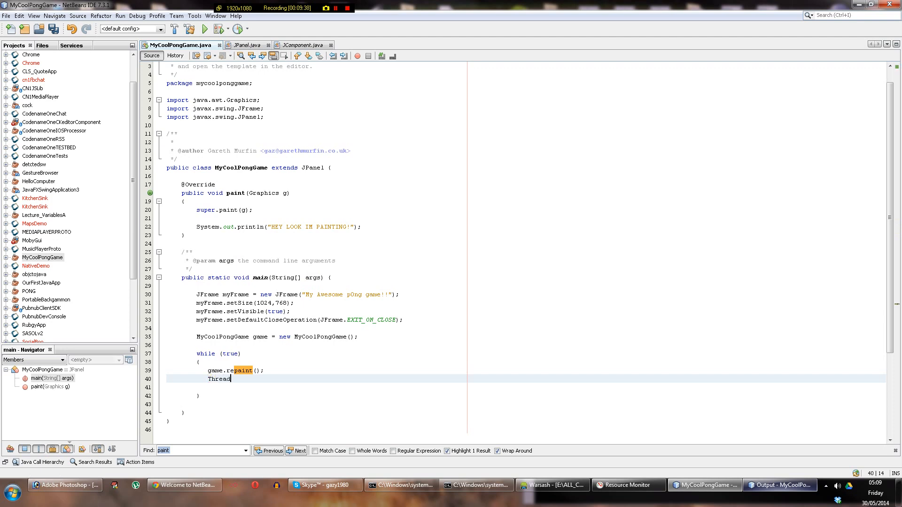
{"action": "type", "text": ".sl"}
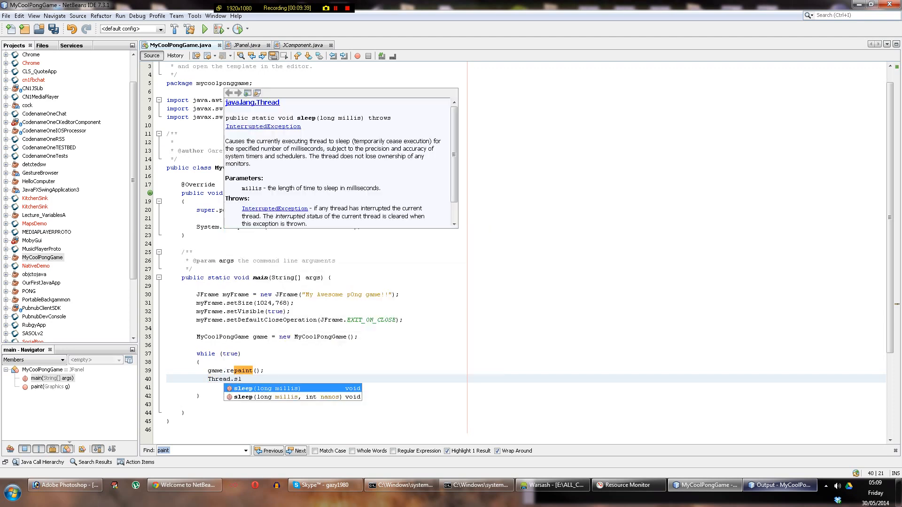